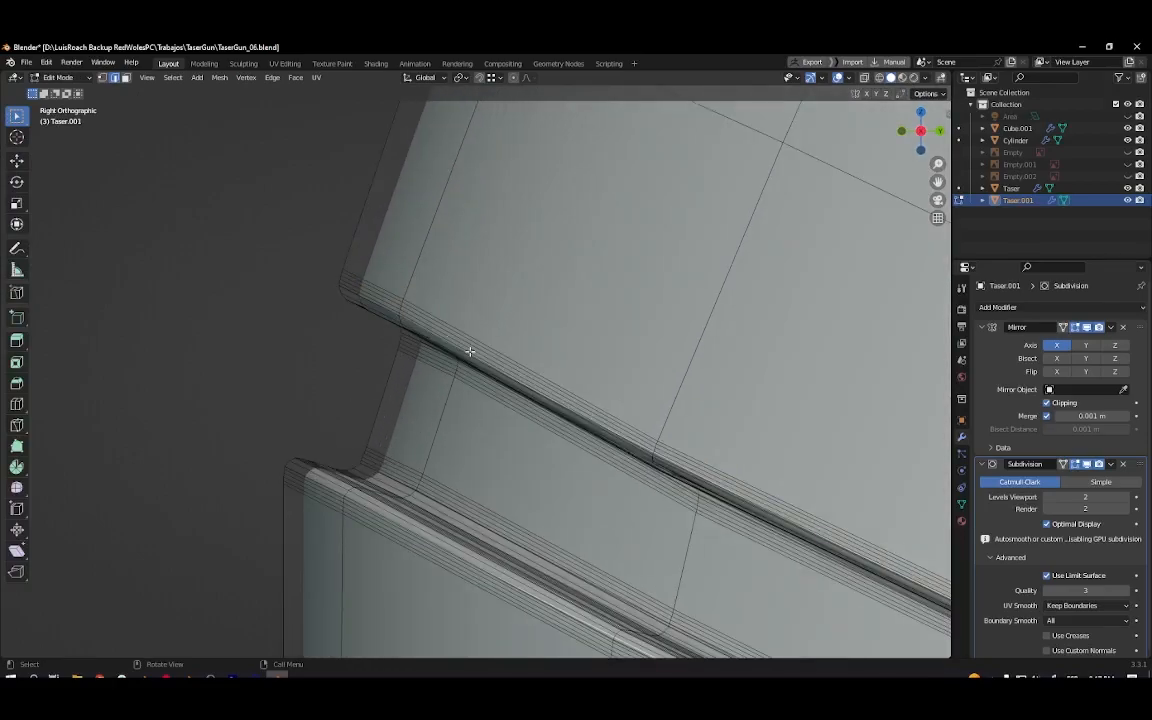
View the bevelled groove edges from another angle, then leave mesh editing for object mode.
drag(500, 350, 480, 390)
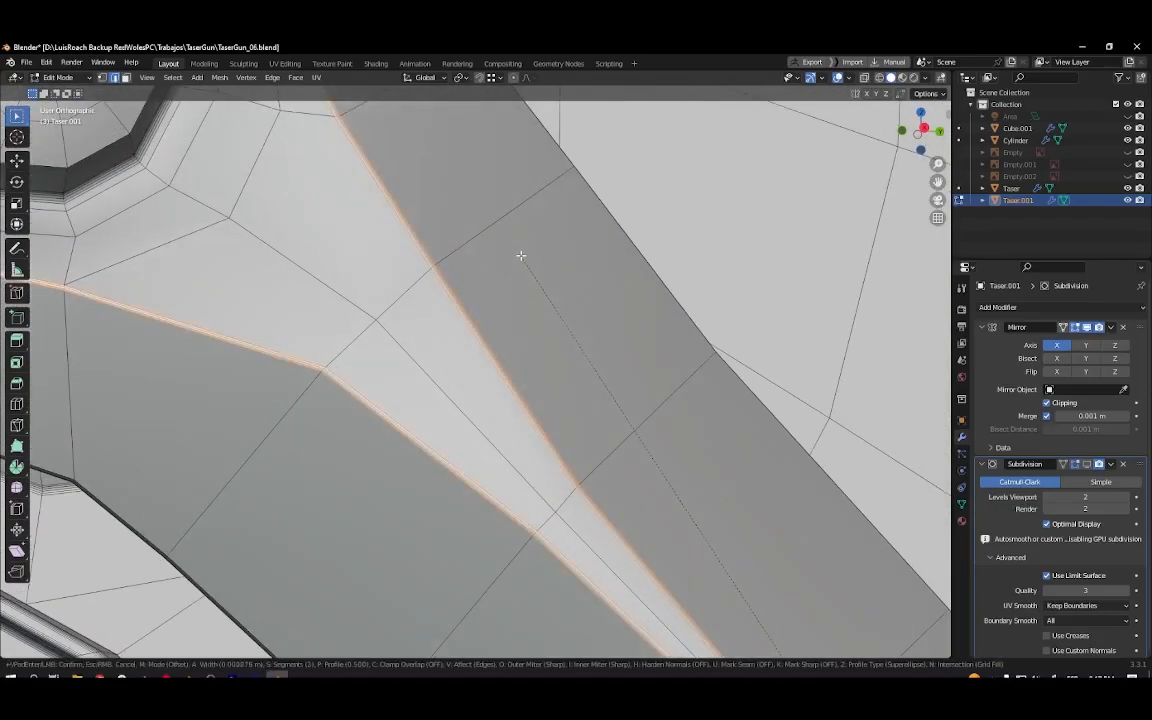
key(Tab)
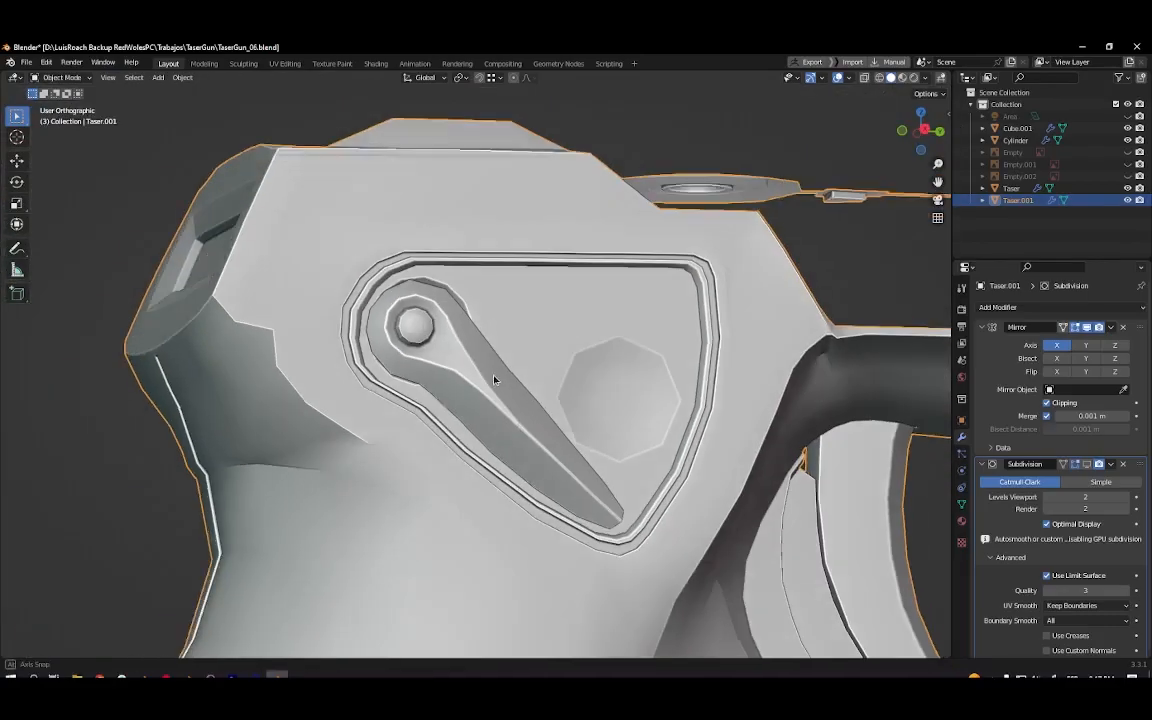
Enter edit mode on the original Taser object's mesh.
key(Tab)
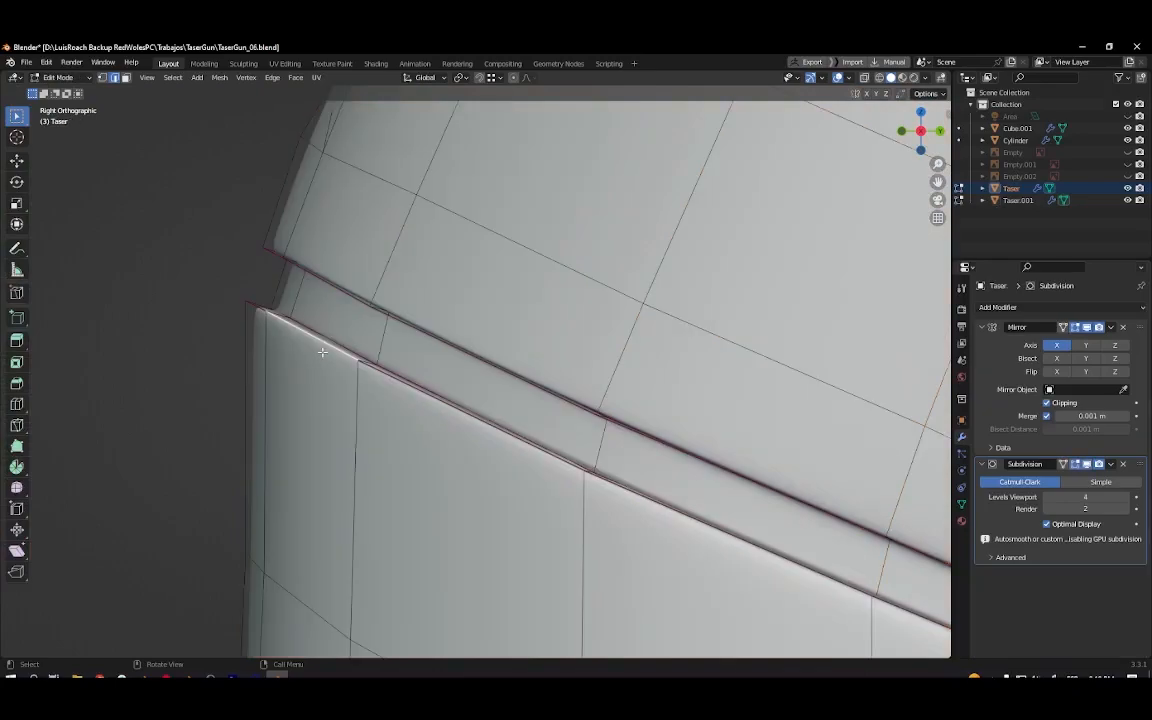
Apply a Mean Crease to the selected groove edge loops and return to object mode.
drag(400, 400, 450, 320)
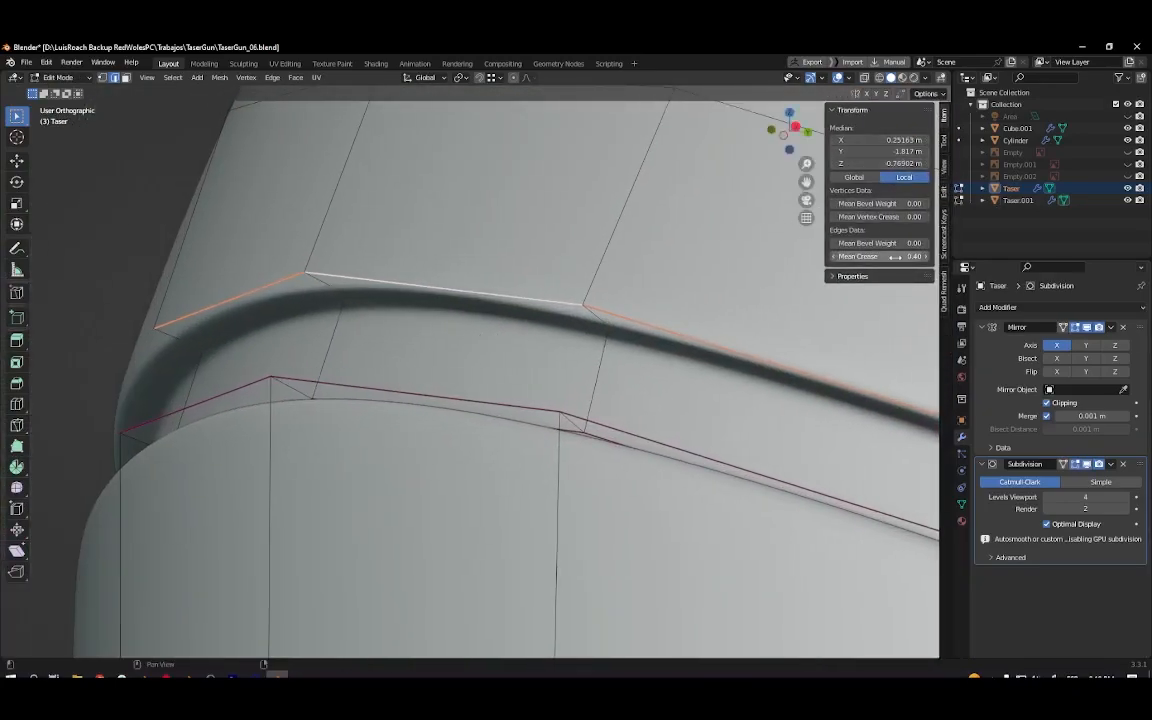
drag(896, 256, 870, 256)
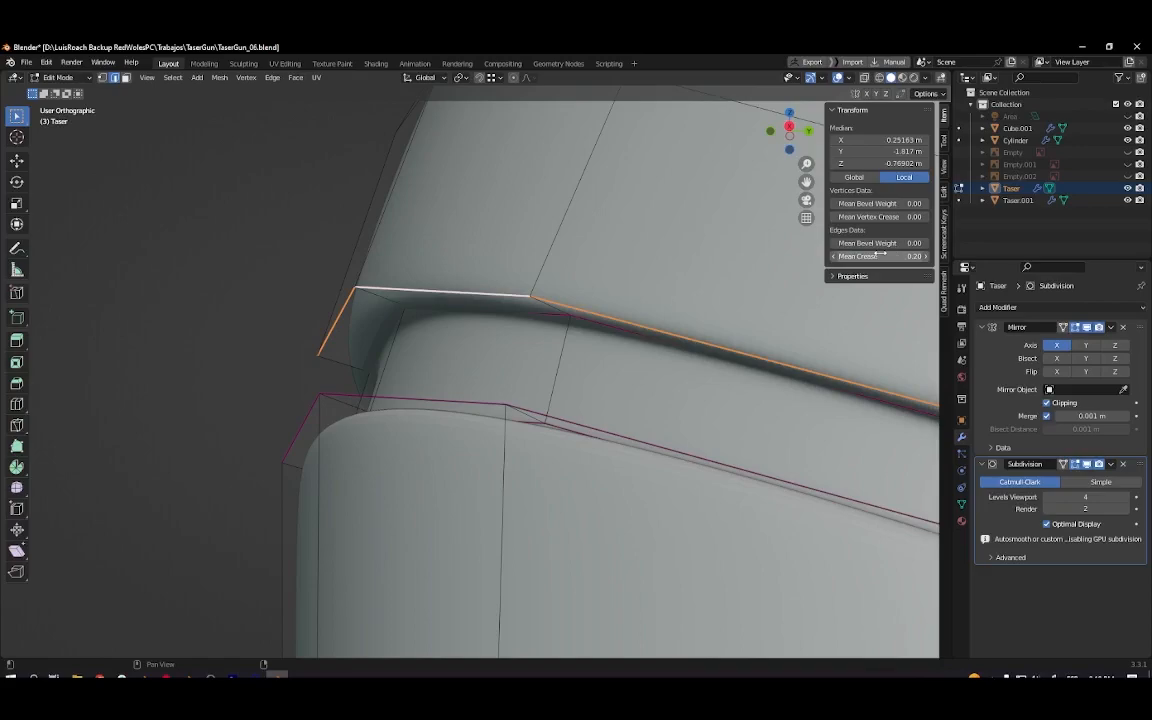
click(276, 264)
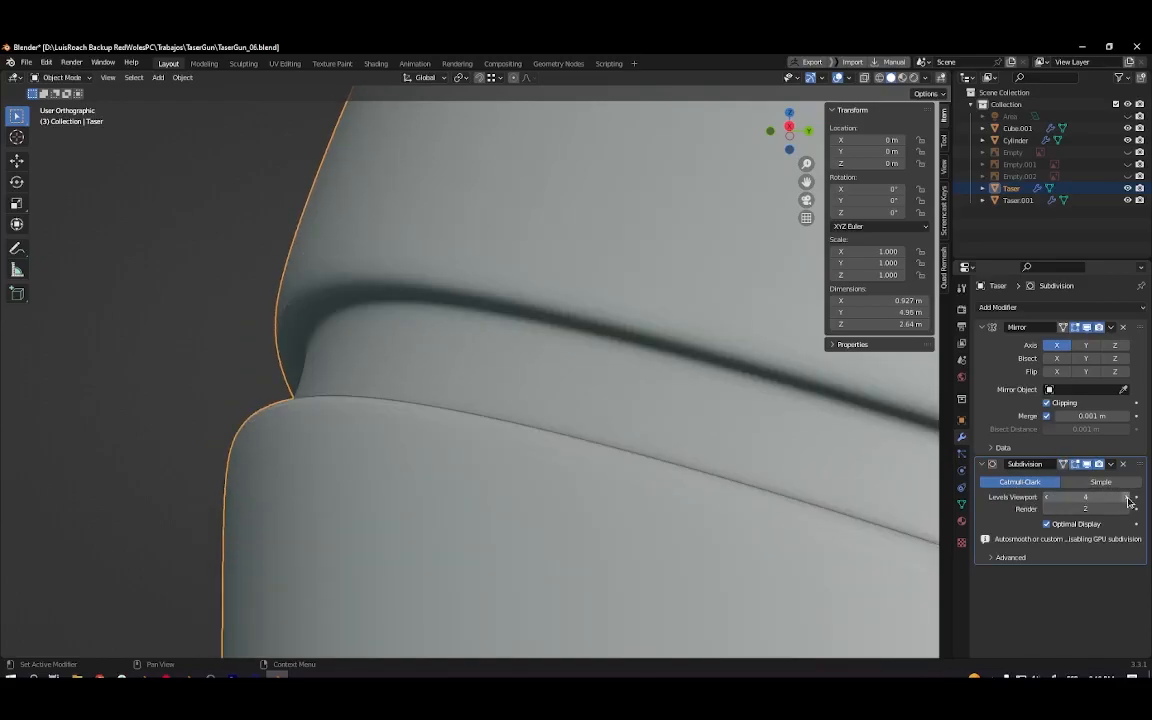
Re-enter edit mode on the Taser to adjust the groove edge.
key(Tab)
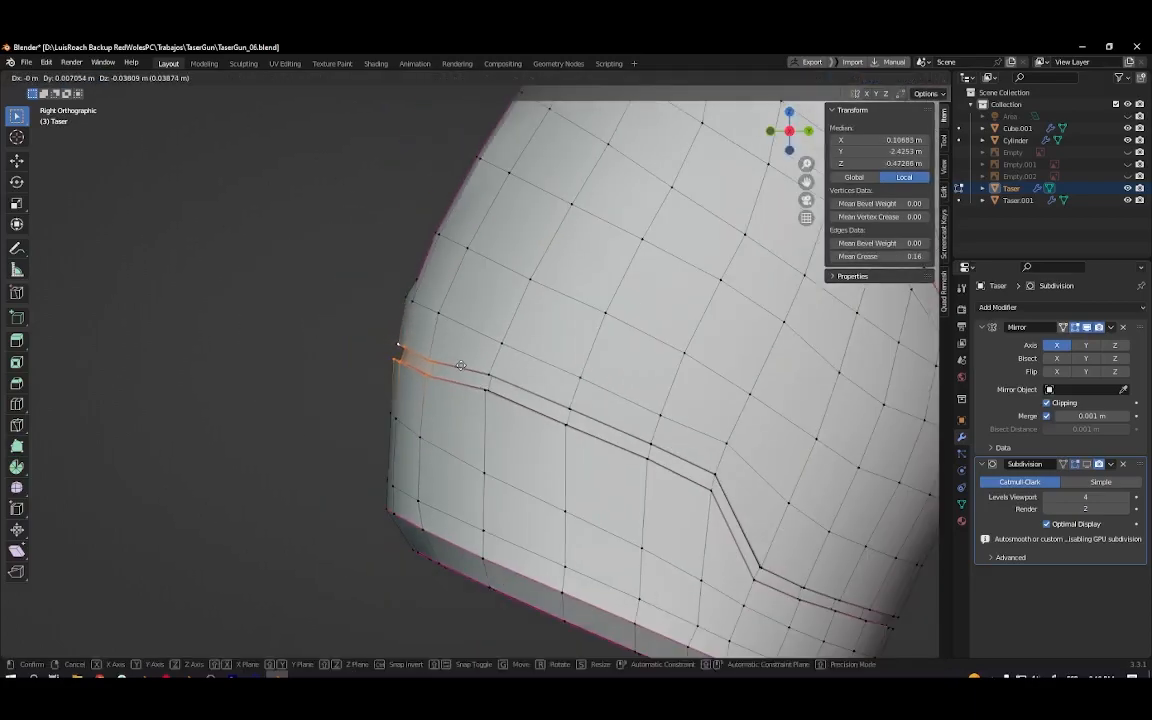
Confirm the slid groove edge loop and return to object mode showing the whole gun.
key(Tab)
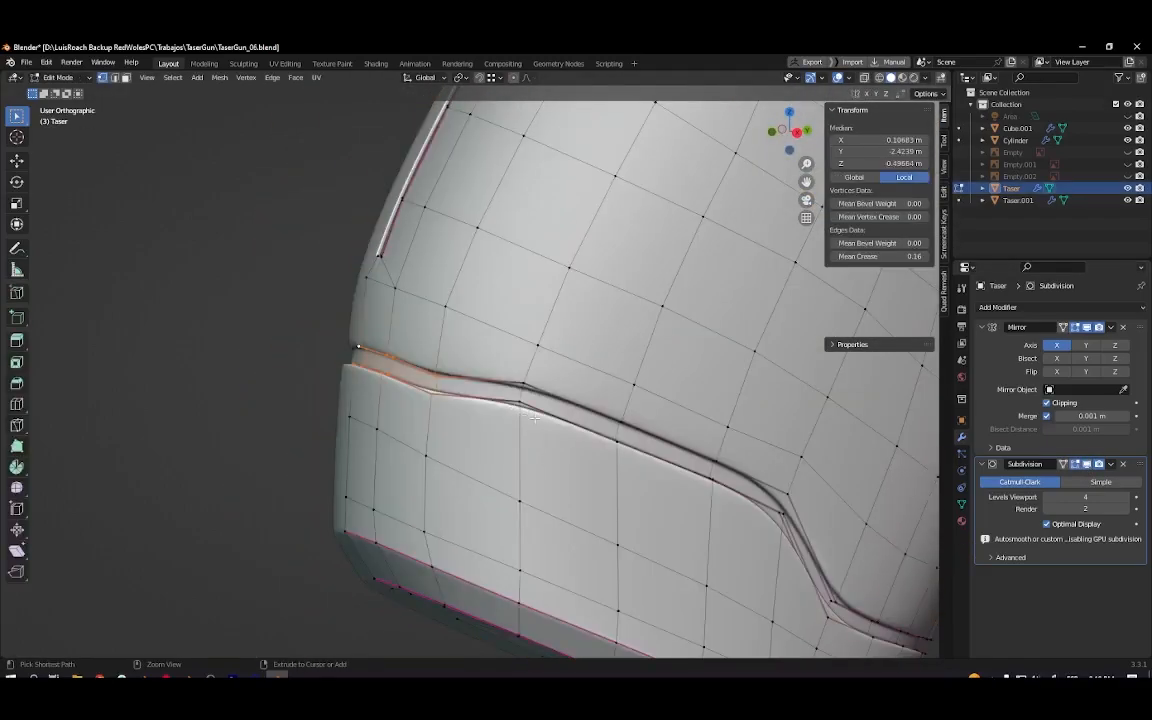
key(Tab)
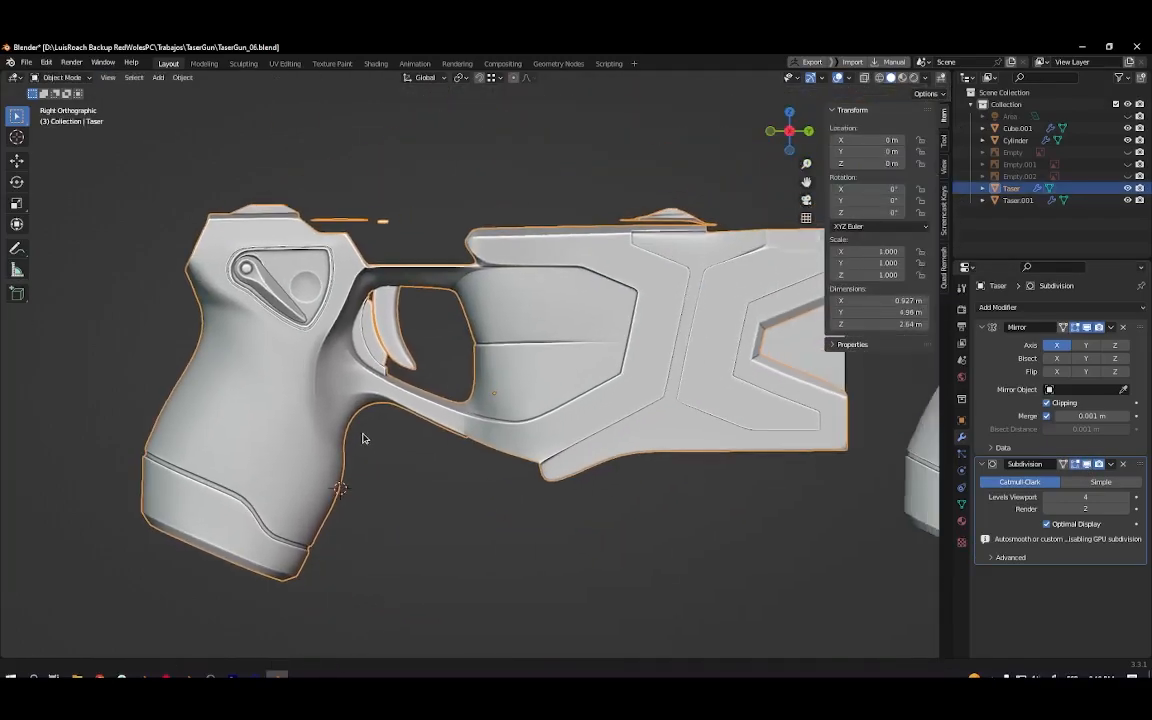